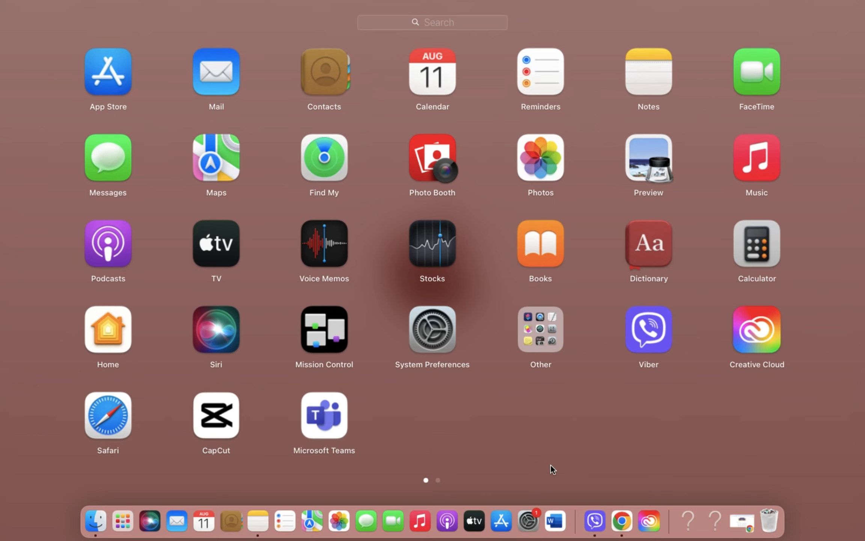
{"action": "mouse_move", "coordinate": [573, 462]}
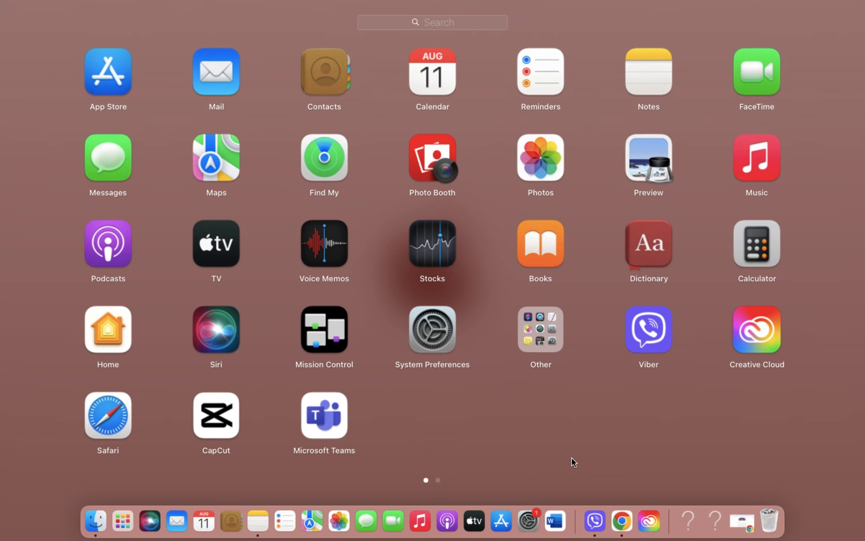
{"action": "mouse_move", "coordinate": [570, 438]}
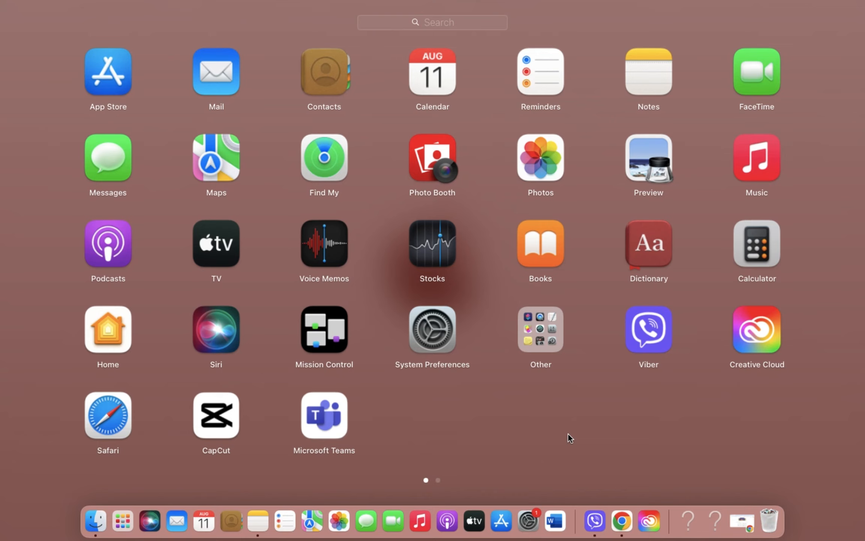
{"action": "mouse_move", "coordinate": [567, 436]}
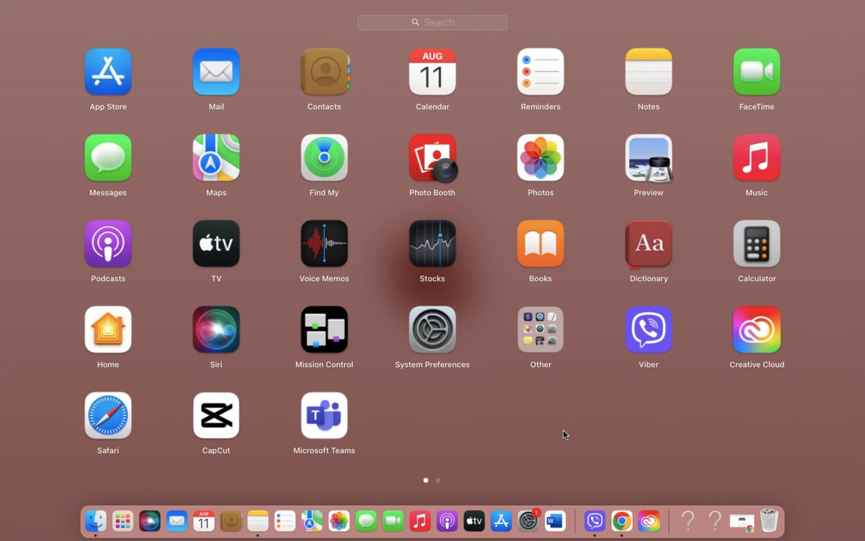
Bring the icloud.com welcome page with its sign-in option into view in Chrome.
{"action": "scroll", "scroll_direction": "left", "scroll_amount": 3}
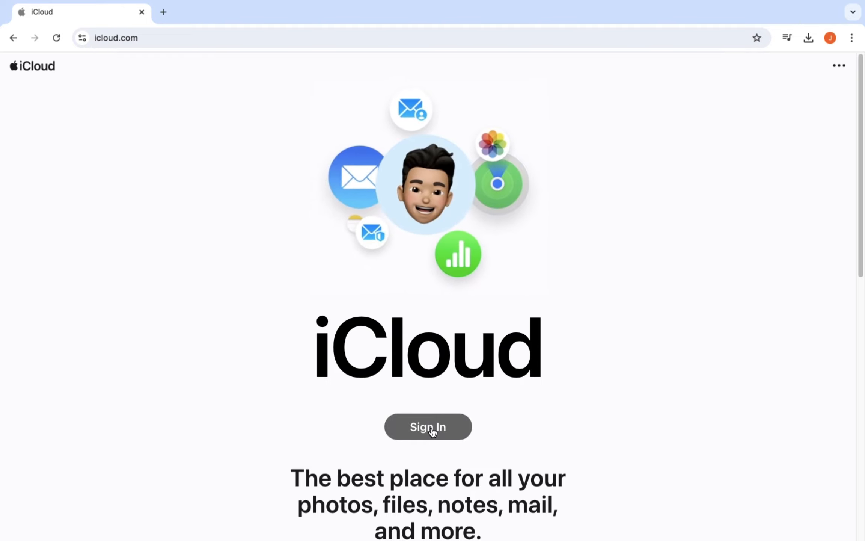
Fill the Apple ID field with the saved email from Chrome autofill and continue.
{"action": "left_click", "coordinate": [428, 426]}
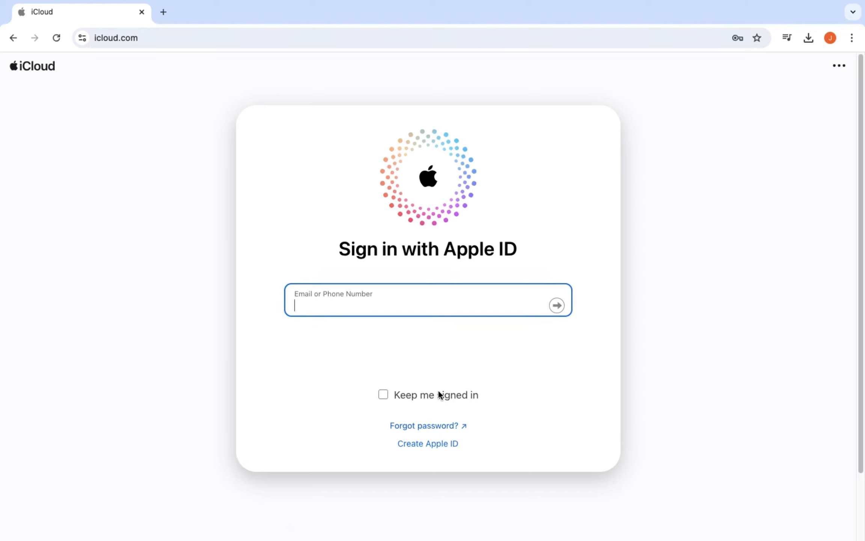
{"action": "mouse_move", "coordinate": [617, 321]}
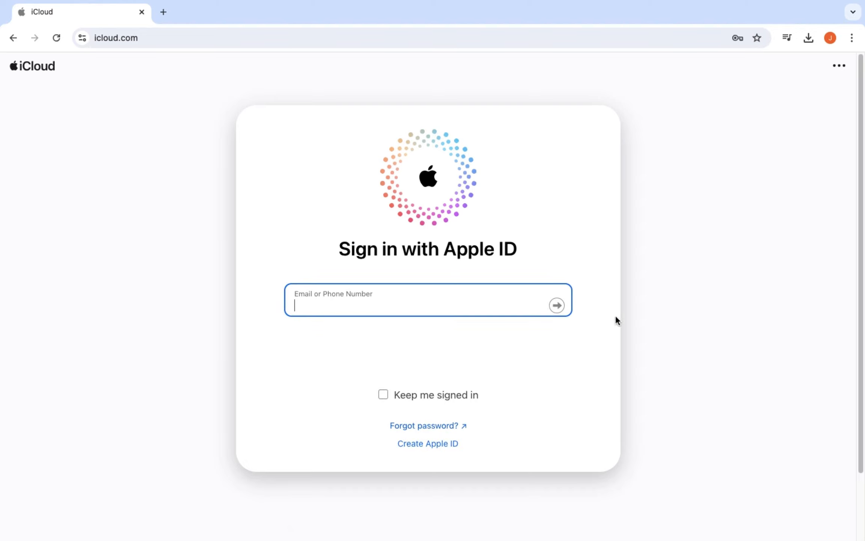
{"action": "mouse_move", "coordinate": [552, 329]}
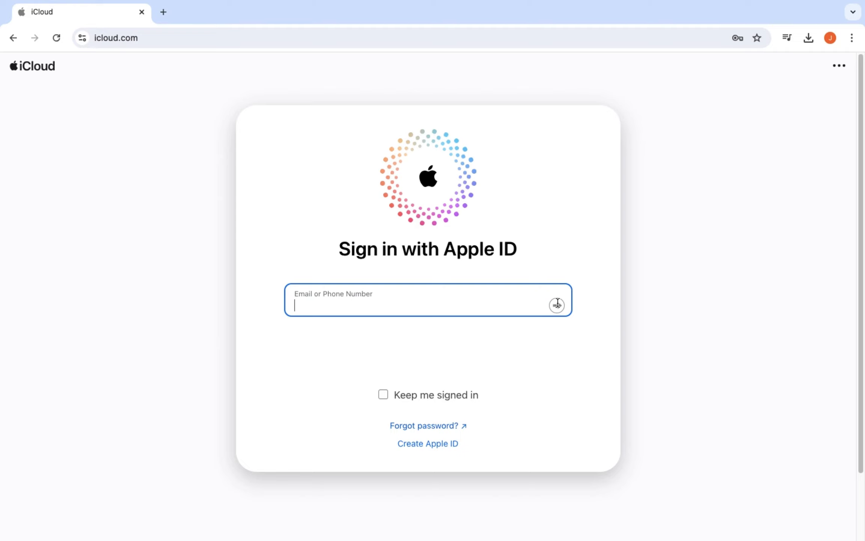
{"action": "type", "text": "d"}
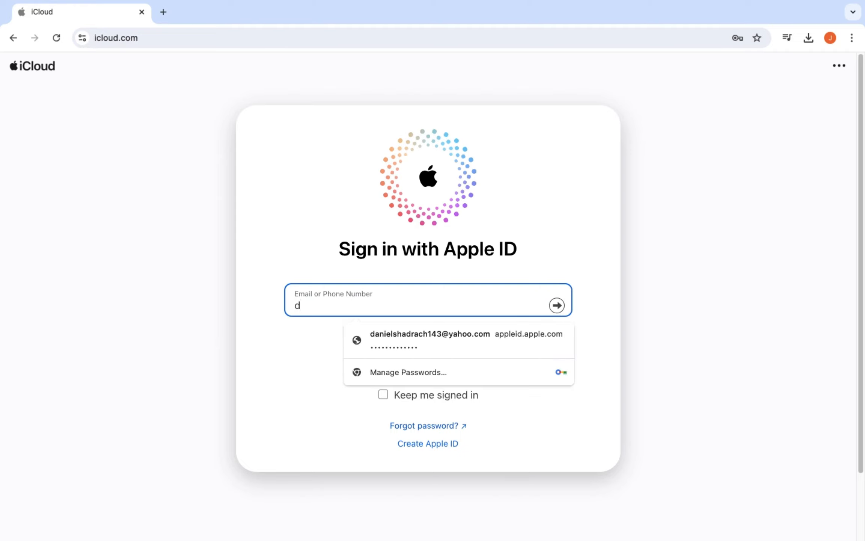
{"action": "left_click", "coordinate": [430, 333]}
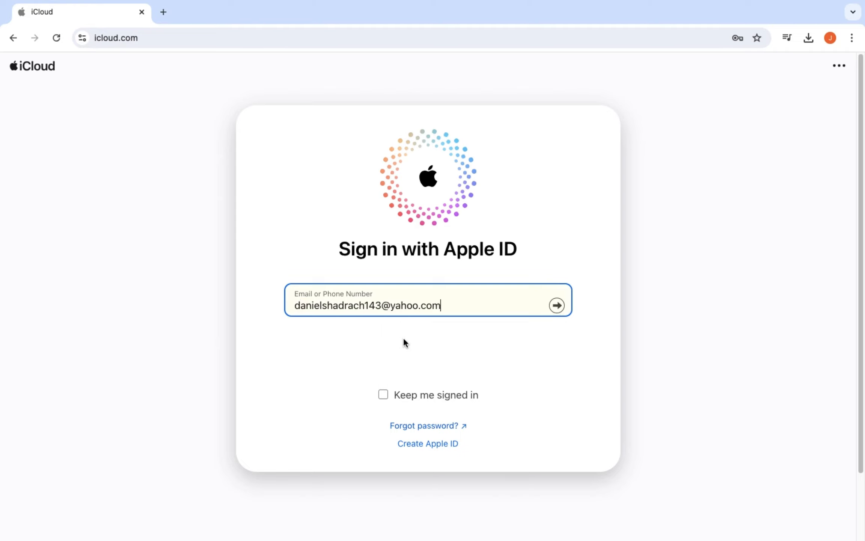
{"action": "left_click", "coordinate": [557, 305]}
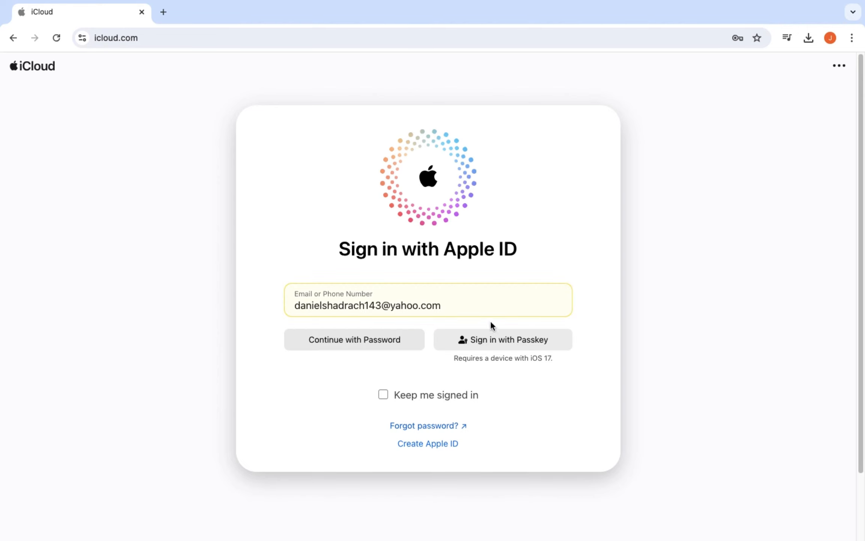
Choose Continue with Password and submit the autofilled password.
{"action": "left_click", "coordinate": [355, 339]}
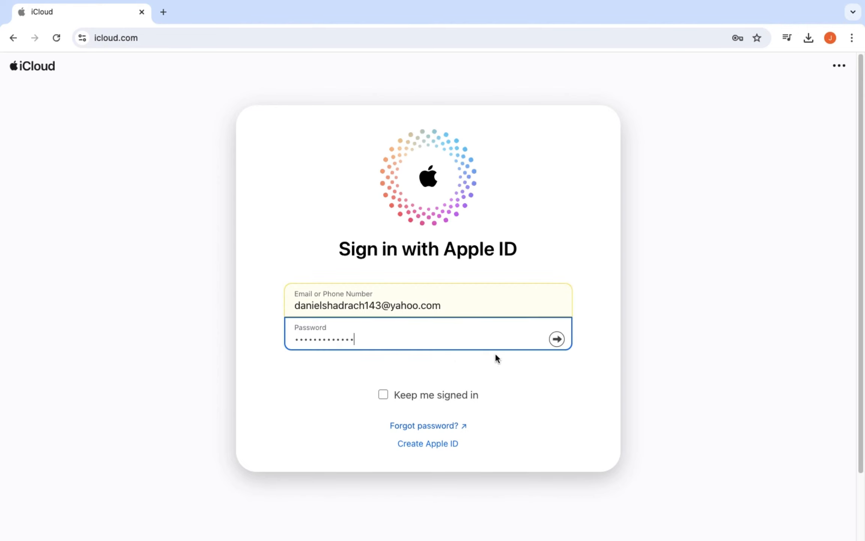
{"action": "mouse_move", "coordinate": [557, 338]}
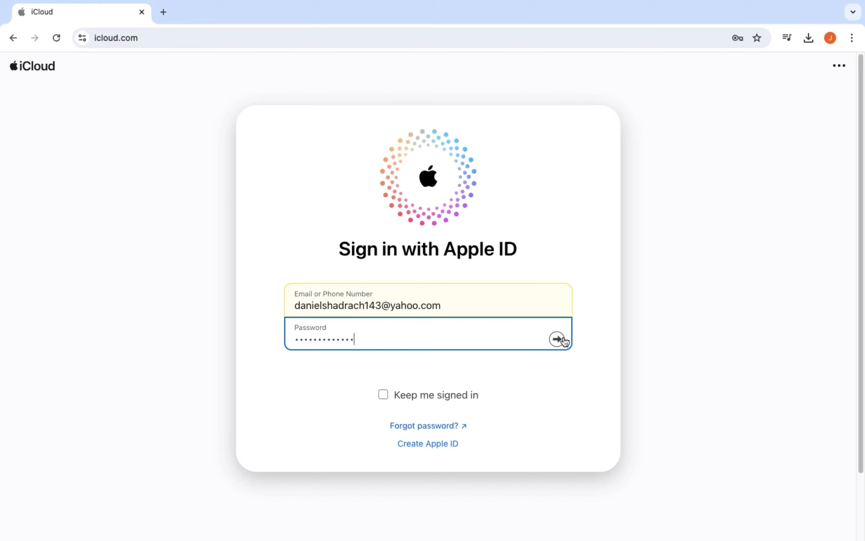
{"action": "left_click", "coordinate": [557, 339]}
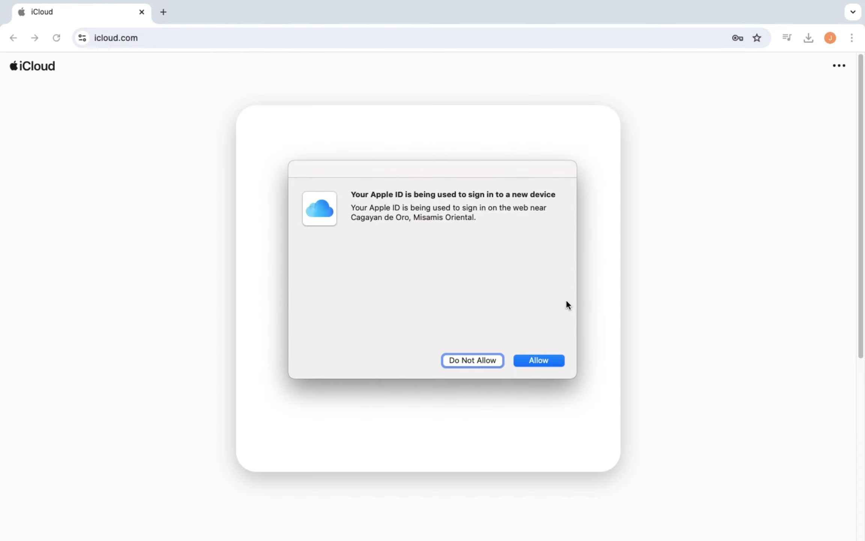
{"action": "left_click", "coordinate": [538, 360]}
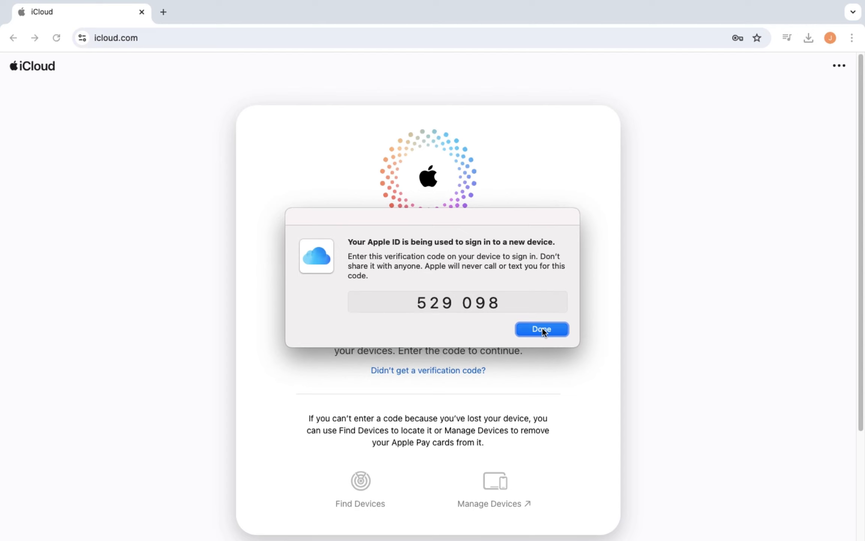
{"action": "left_click", "coordinate": [542, 329]}
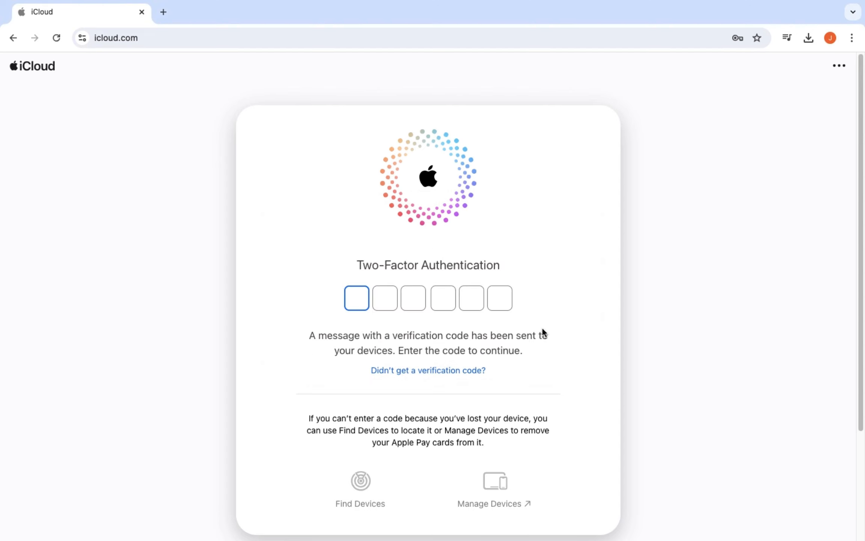
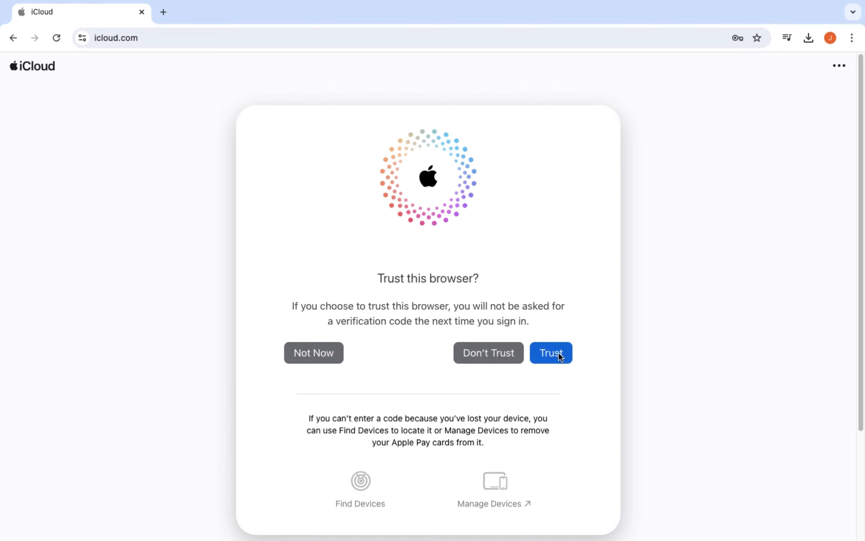
Trust this browser for future iCloud sign-ins.
{"action": "left_click", "coordinate": [550, 352]}
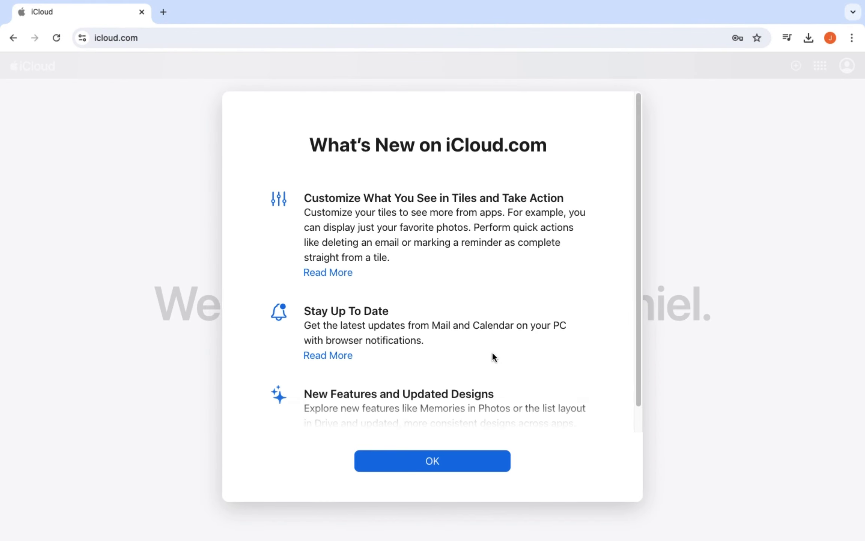
{"action": "mouse_move", "coordinate": [456, 464]}
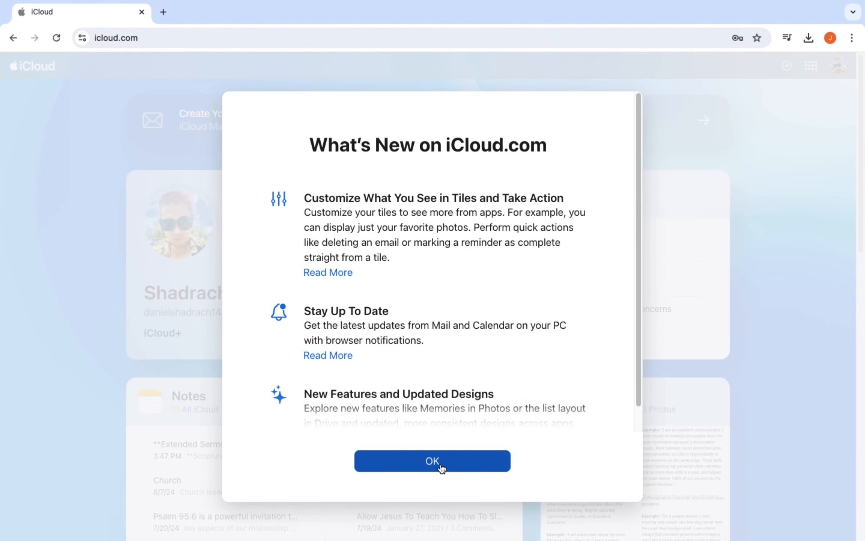
Dismiss the What's New overview and Quick Access tip, then browse the home dashboard tiles.
{"action": "left_click", "coordinate": [432, 461]}
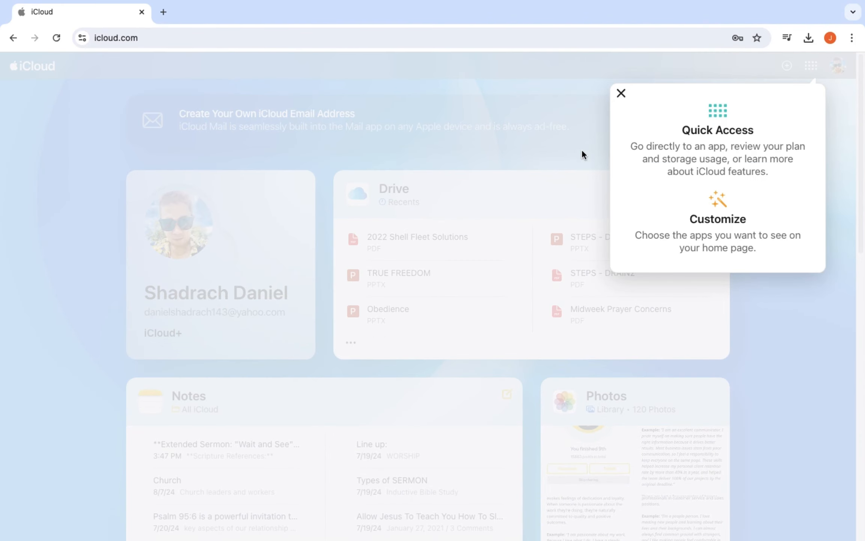
{"action": "left_click", "coordinate": [620, 93]}
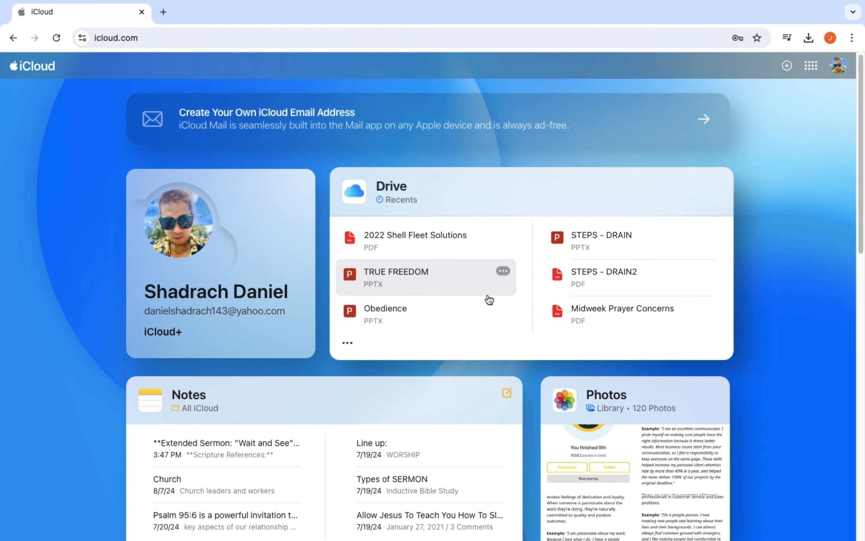
{"action": "scroll", "scroll_direction": "down", "scroll_amount": 3}
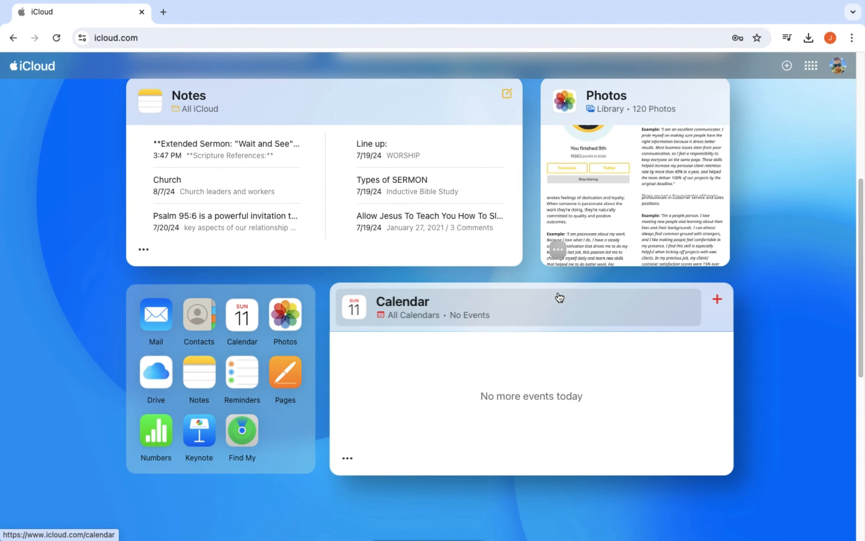
{"action": "scroll", "scroll_direction": "down", "scroll_amount": 3}
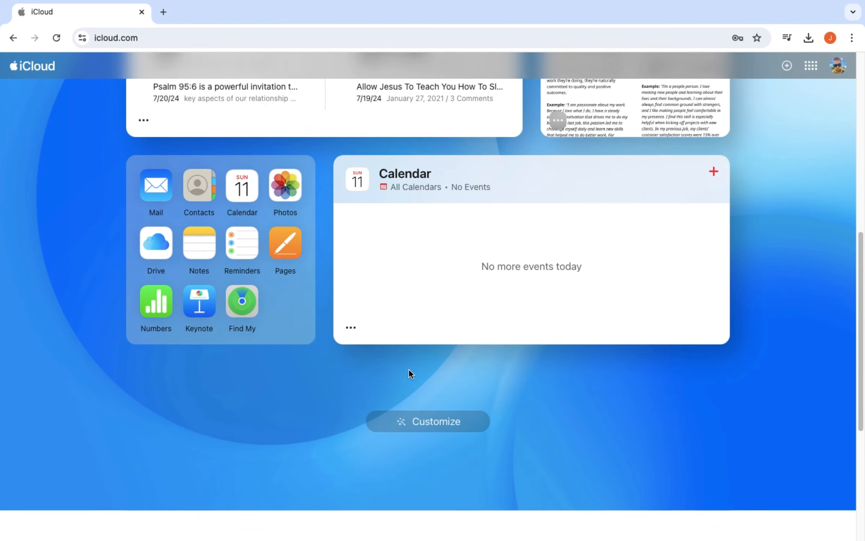
{"action": "scroll", "scroll_direction": "up", "scroll_amount": 3}
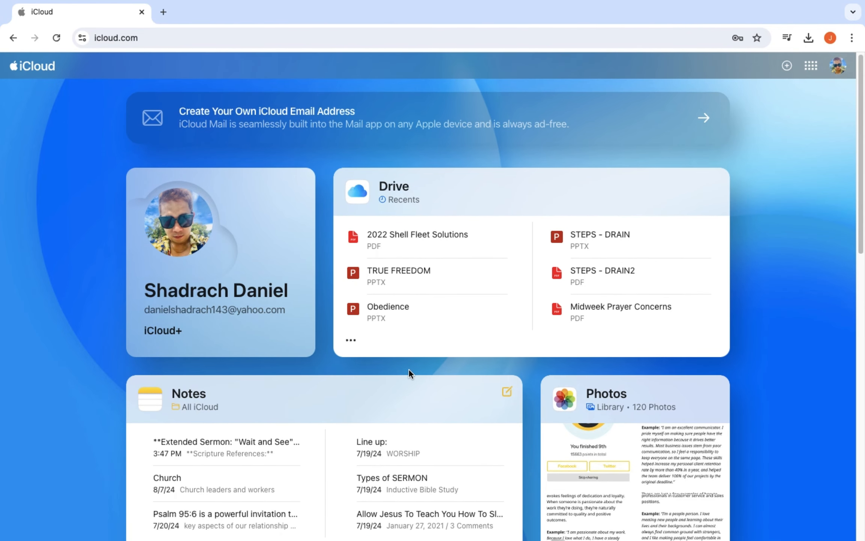
{"action": "scroll", "scroll_direction": "down", "scroll_amount": 3}
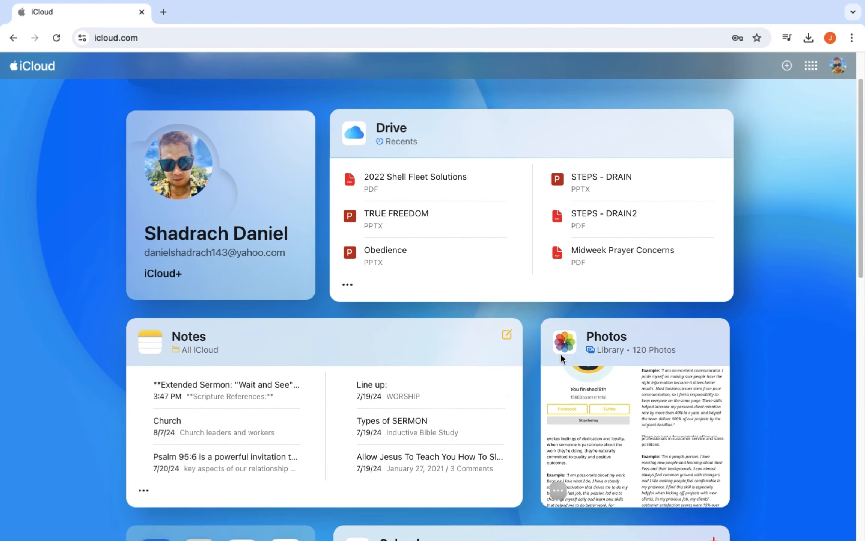